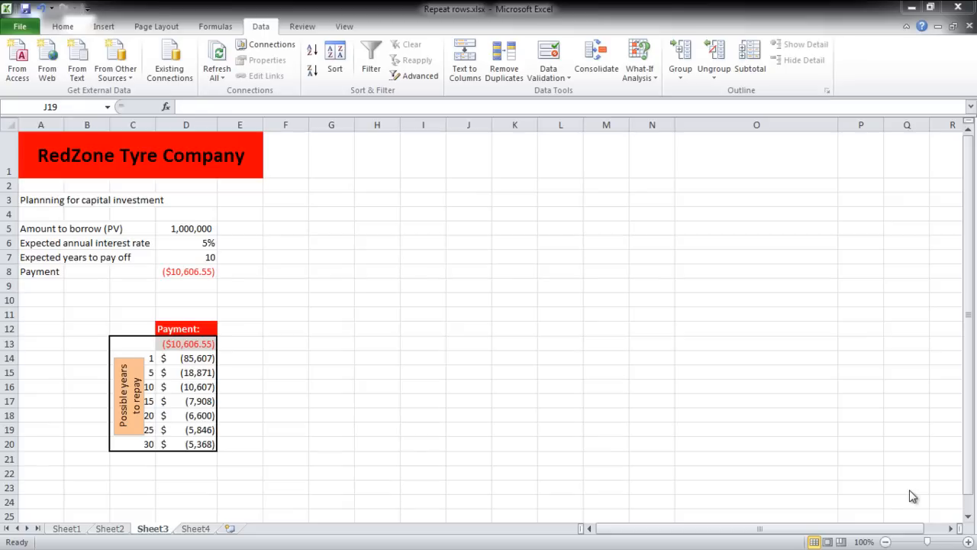
pyautogui.moveTo(766, 375)
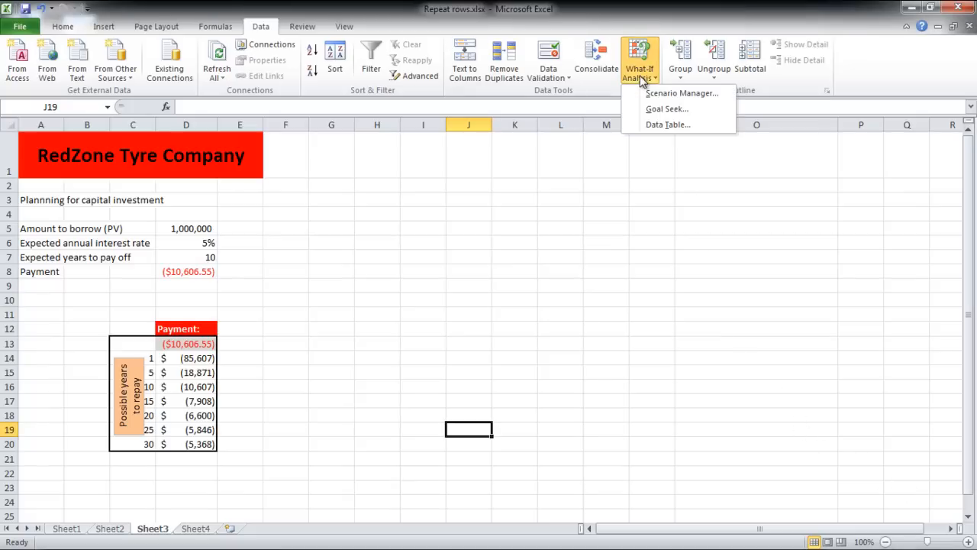
pyautogui.moveTo(680, 92)
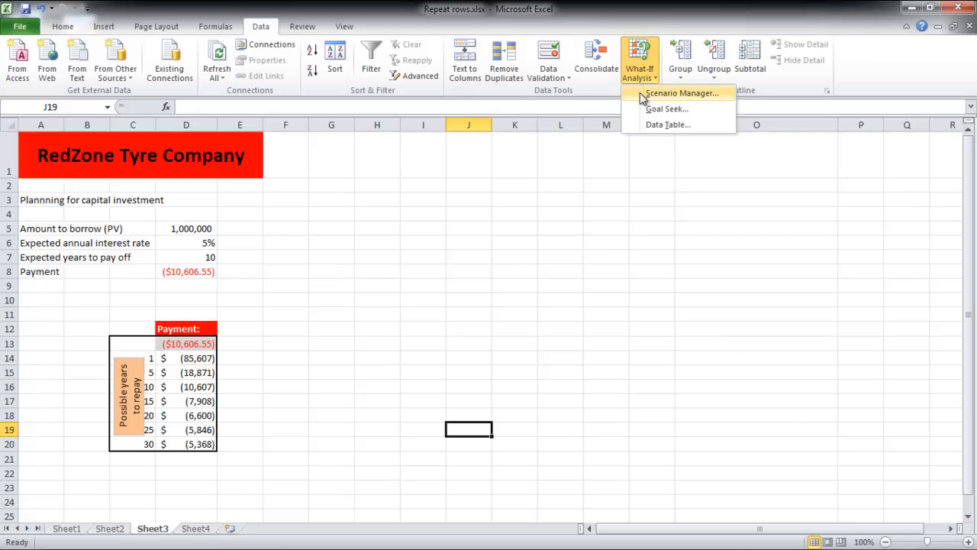
# Open Scenario Manager from What-If Analysis on the loan payment sheet.
pyautogui.click(680, 93)
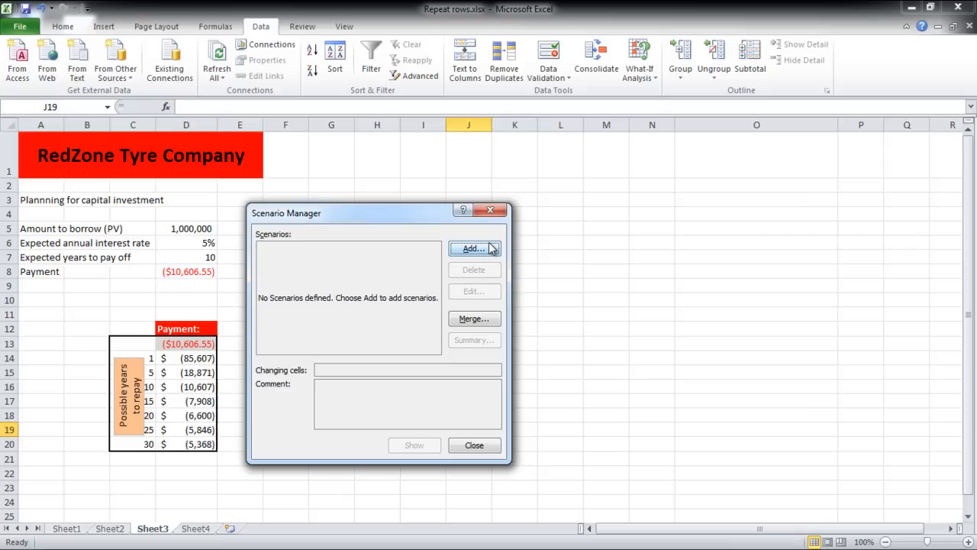
# Add a 'low amount' scenario changing D5:D7, commented 'Low amount to borrow'.
pyautogui.click(474, 248)
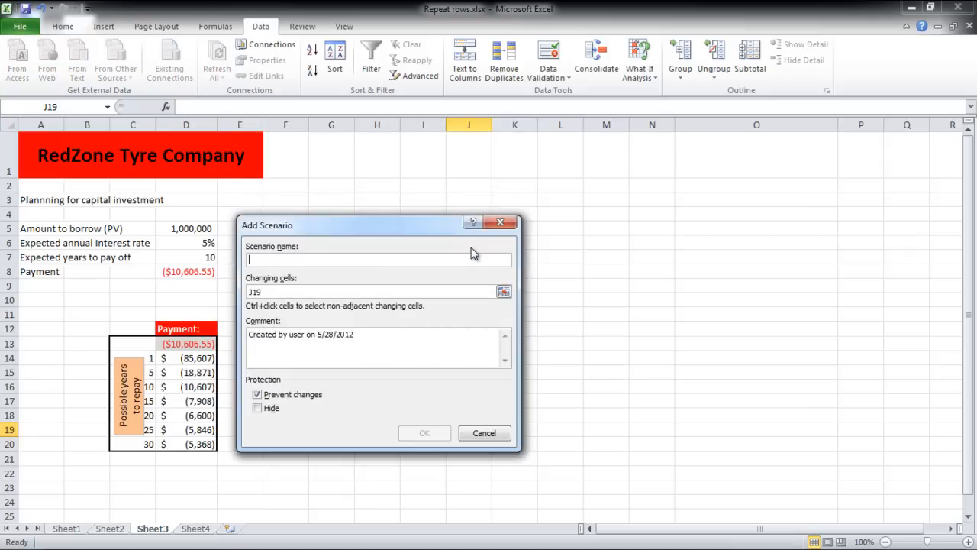
pyautogui.write('low amount')
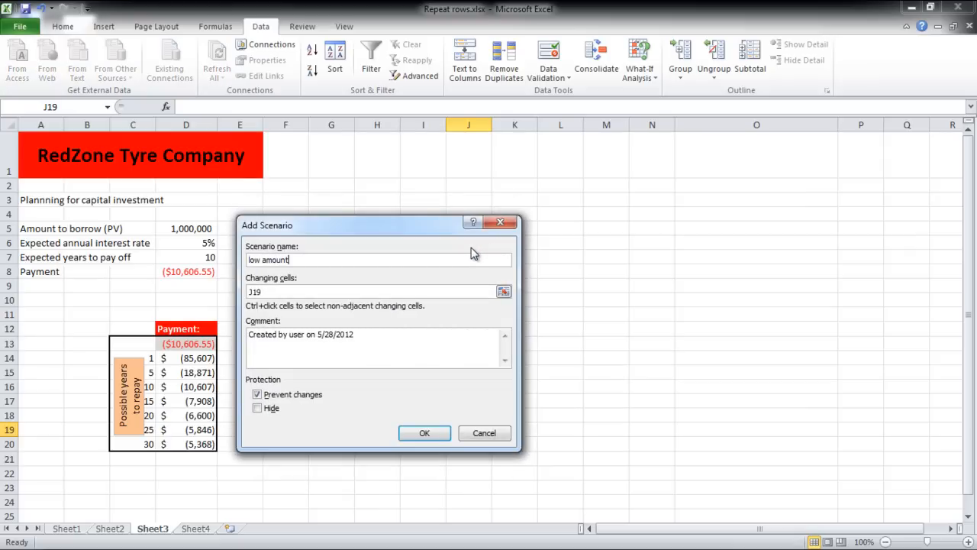
pyautogui.click(374, 291)
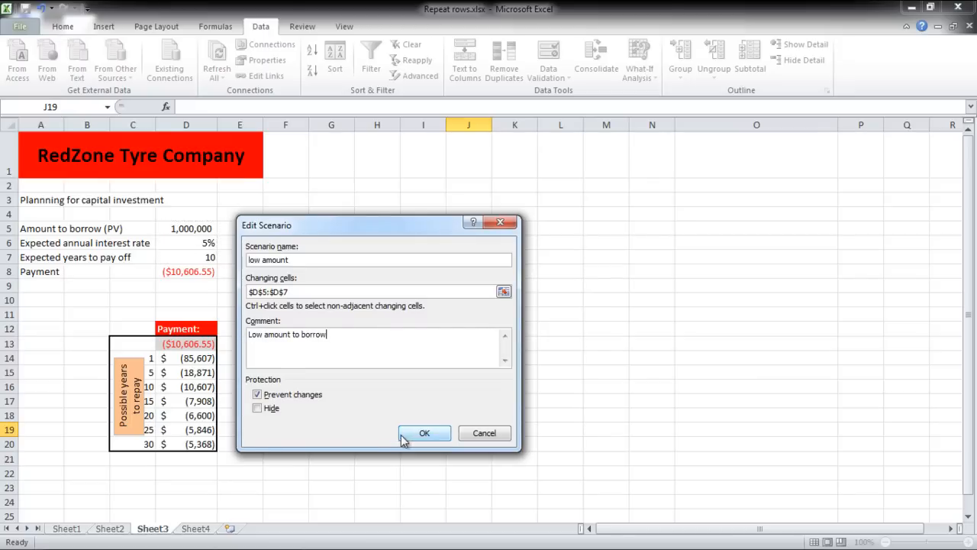
pyautogui.click(425, 433)
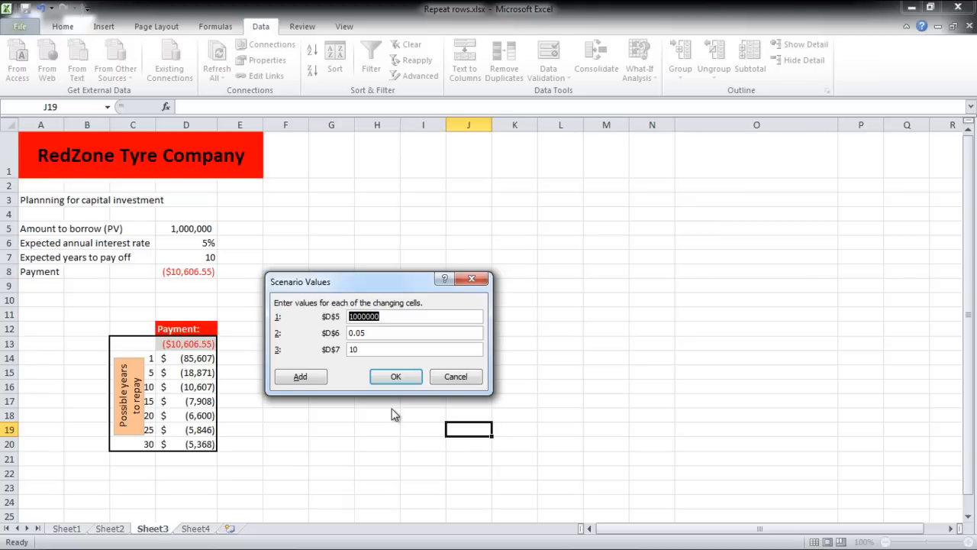
# Enter the low amount values: 800,000 at 6% over 9 years.
pyautogui.write('800')
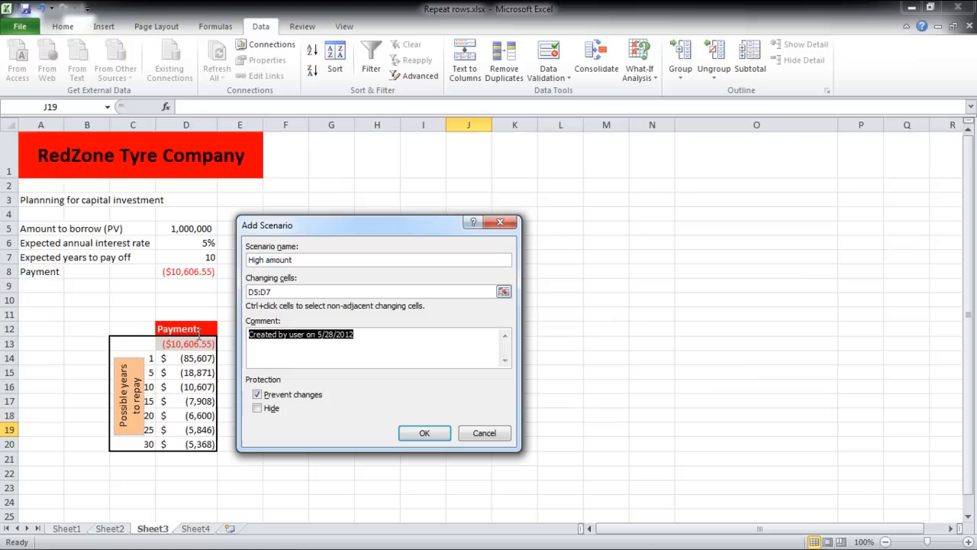
# Save 'High amount' with comment 'High amount to borrow': 1,250,000 at 4.5% over 15 years.
pyautogui.write('High amount to borrow')
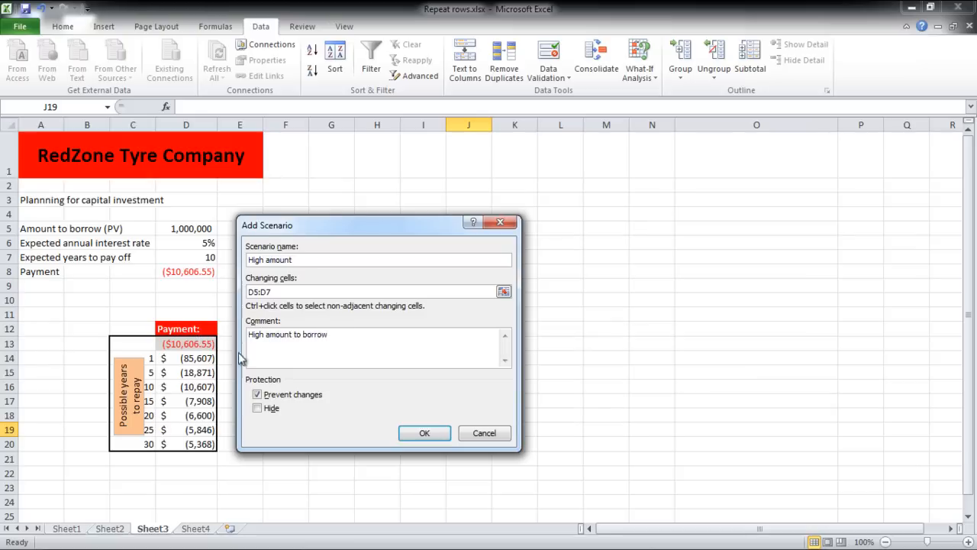
pyautogui.click(425, 433)
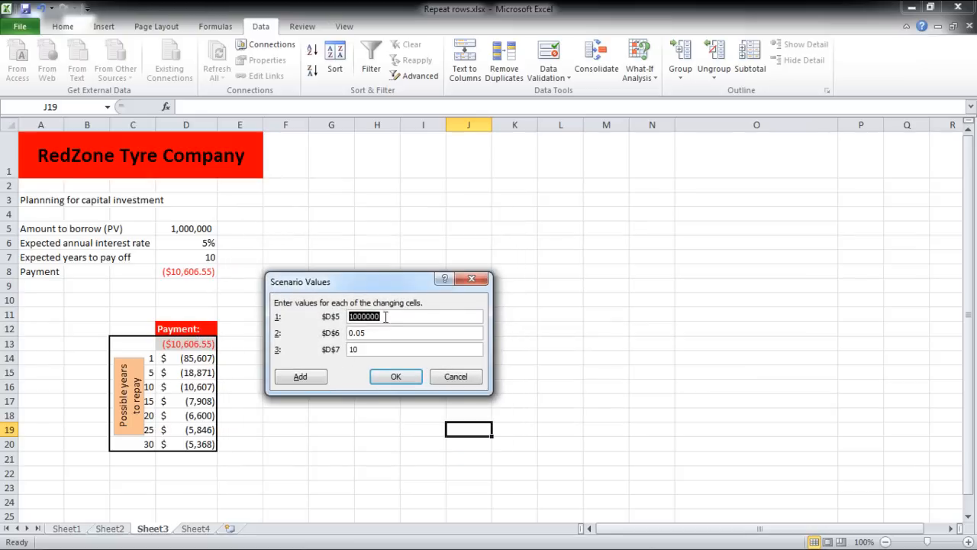
pyautogui.write('1250000')
pyautogui.click(415, 333)
pyautogui.write('0.045')
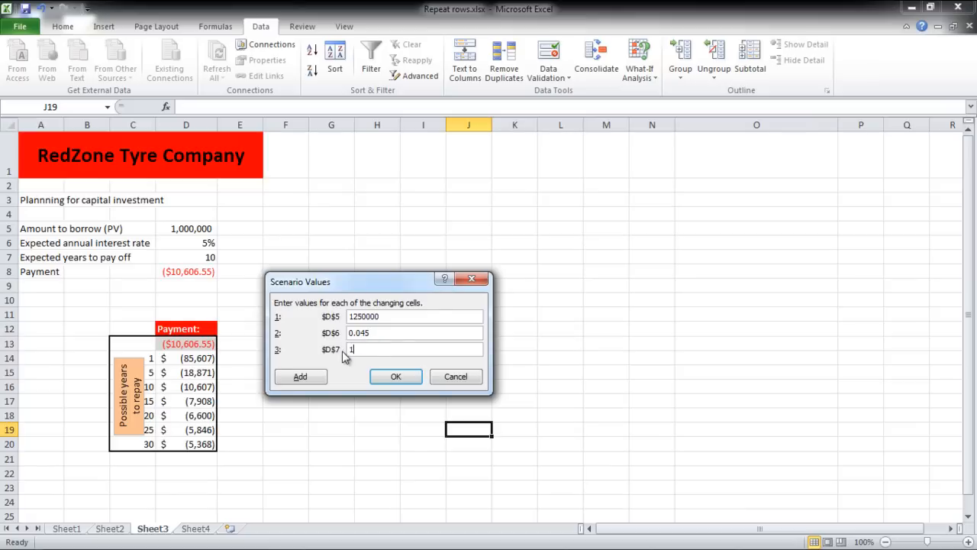
pyautogui.click(395, 375)
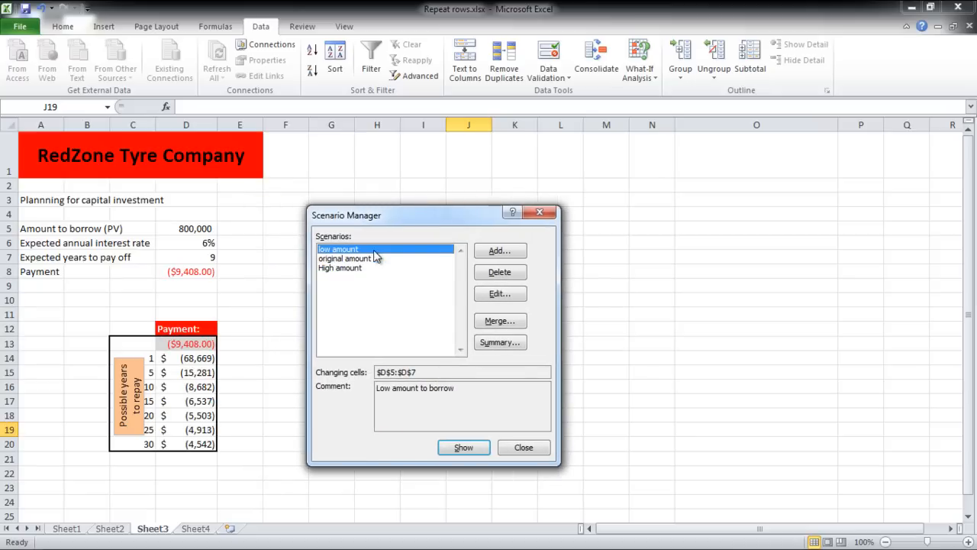
# Show the original scenario, then High amount, giving a $9,562.42 payment.
pyautogui.click(345, 258)
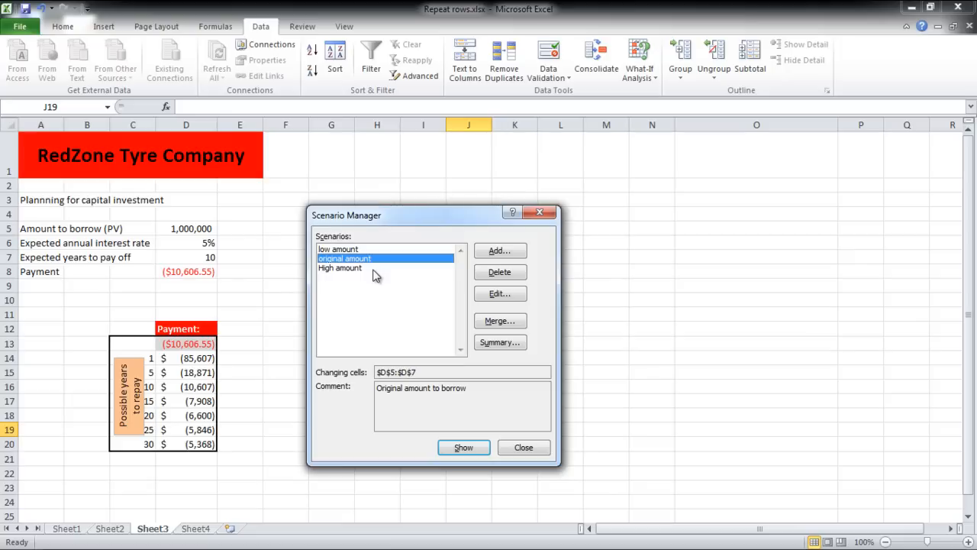
pyautogui.click(340, 268)
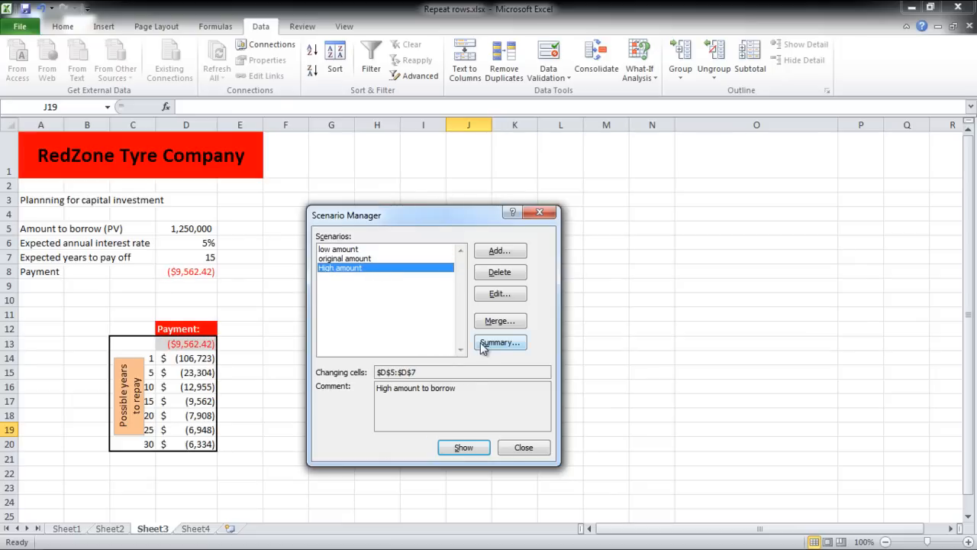
# Generate a Scenario Summary report with result cells D8 and D13.
pyautogui.click(500, 342)
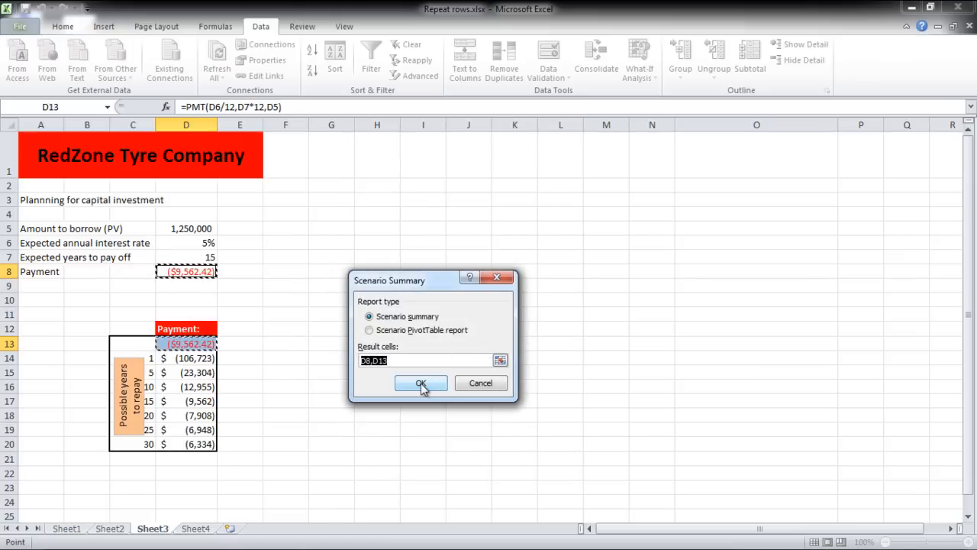
pyautogui.click(421, 383)
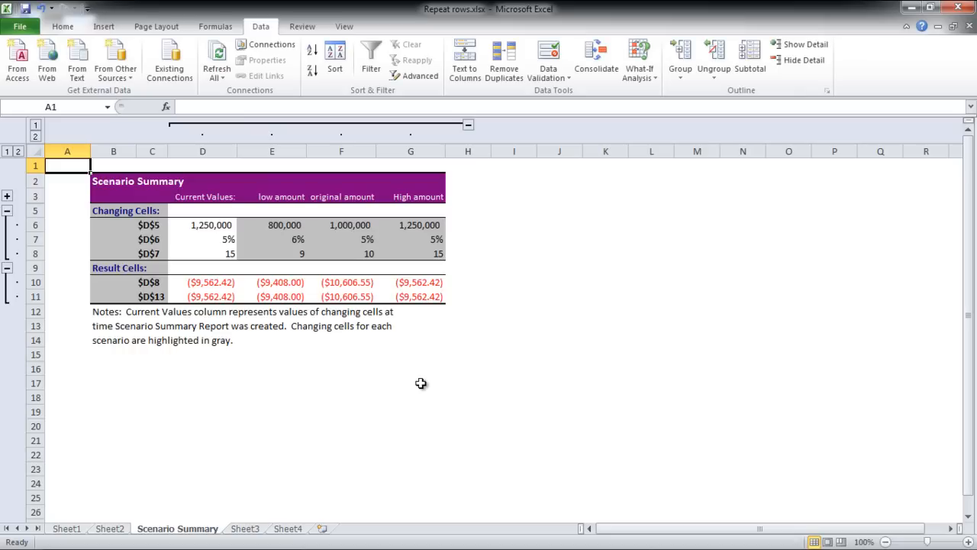